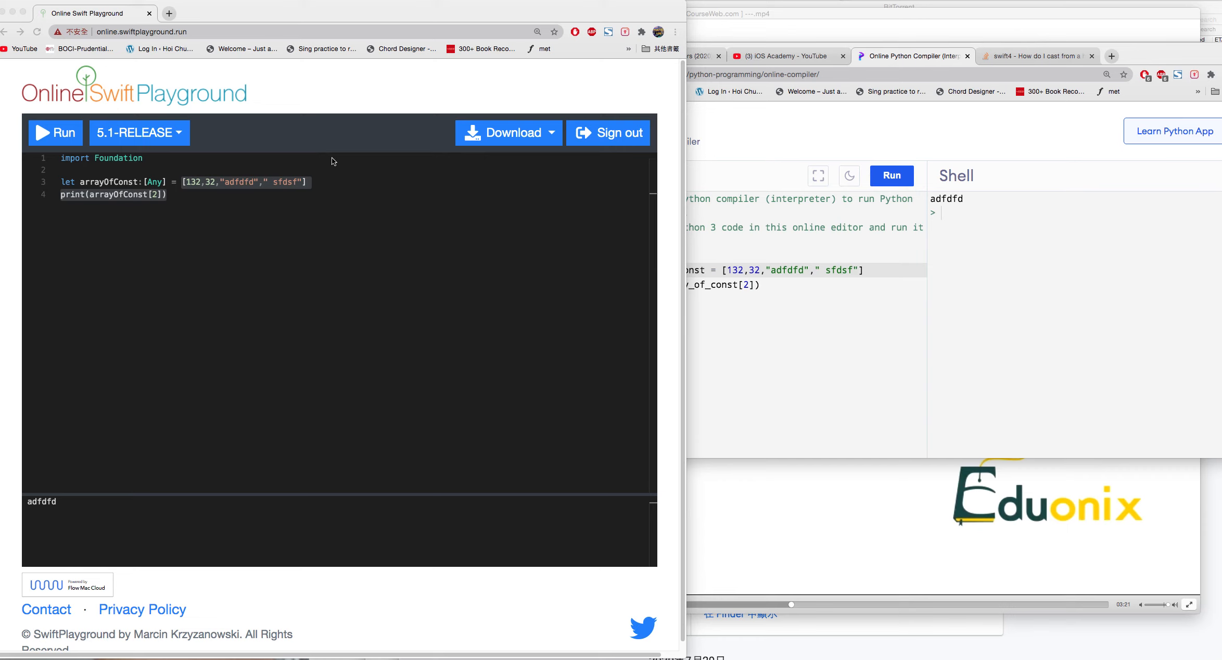
pyautogui.moveTo(197, 158)
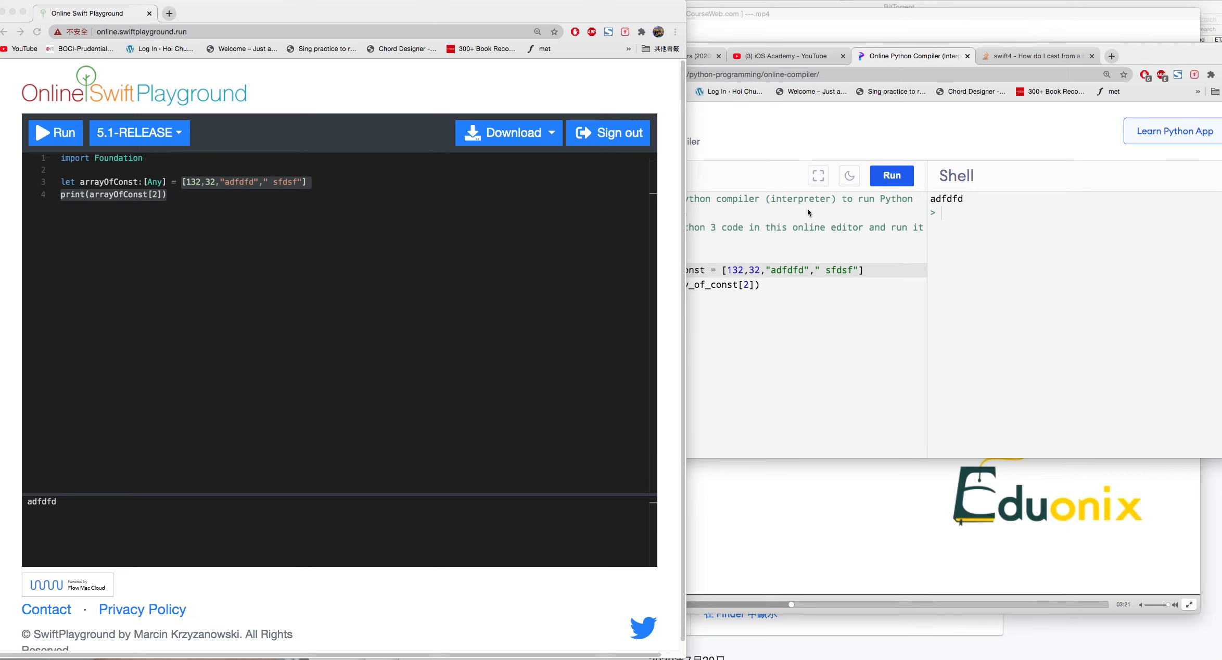
pyautogui.moveTo(680, 231)
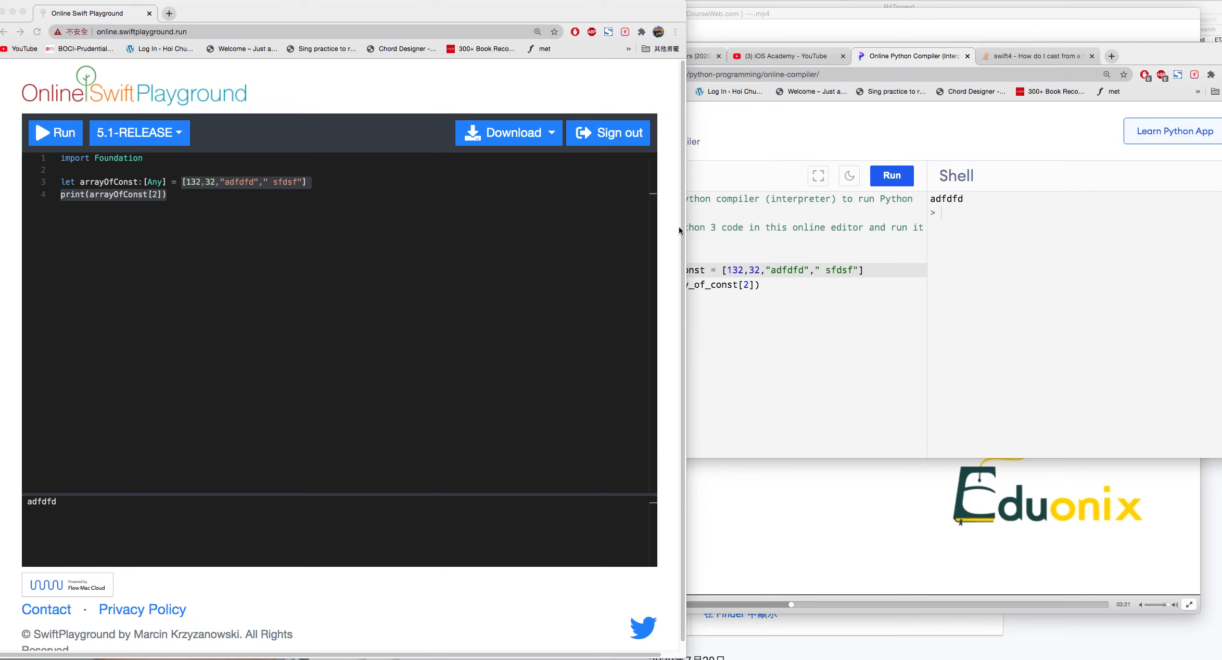
pyautogui.moveTo(231, 226)
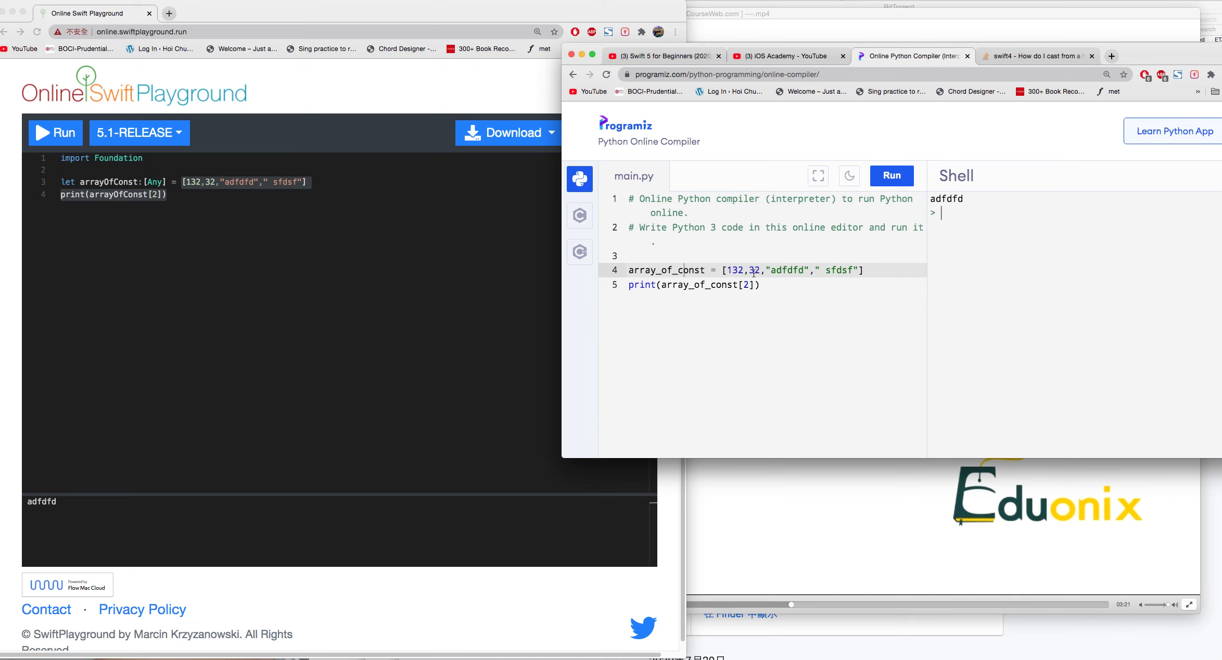
pyautogui.moveTo(791, 235)
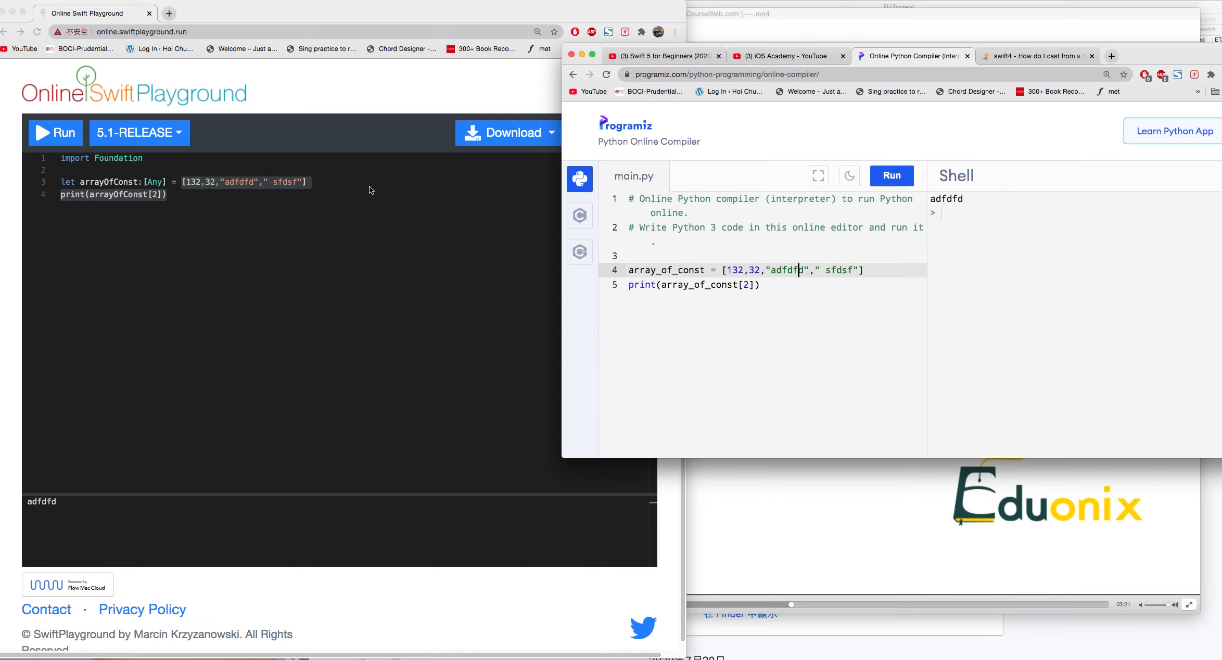
pyautogui.moveTo(730, 299)
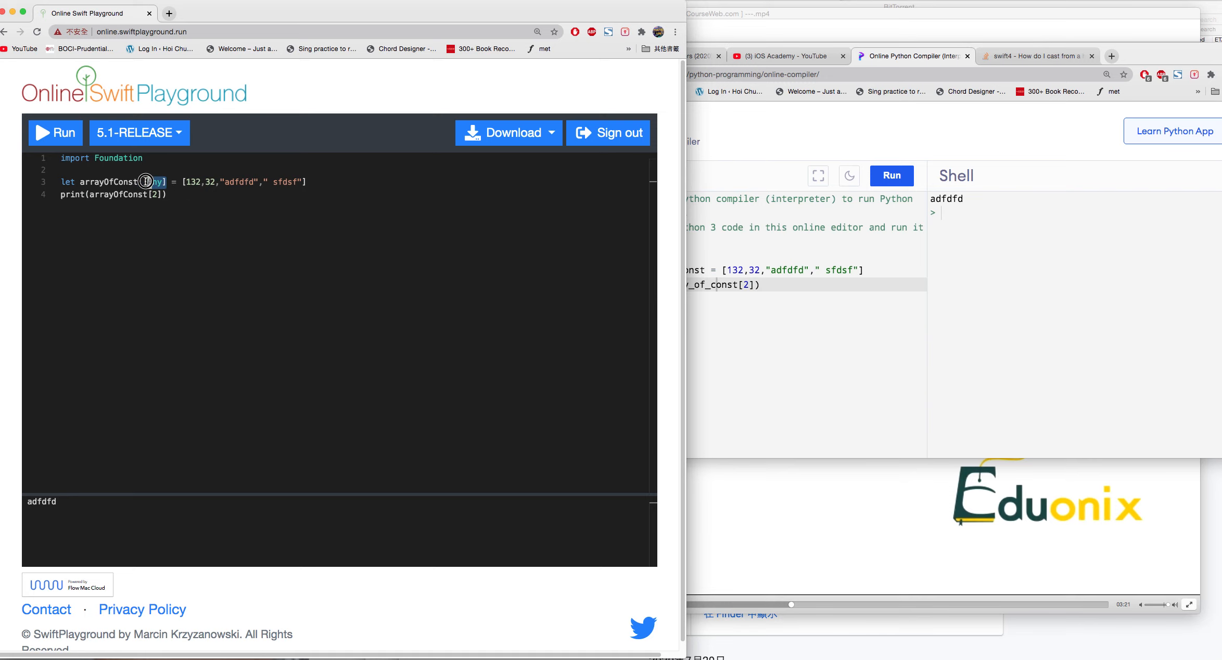
# Delete the [Any] type annotation from the arrayOfConst declaration, leaving a bare colon.
pyautogui.doubleClick(153, 181)
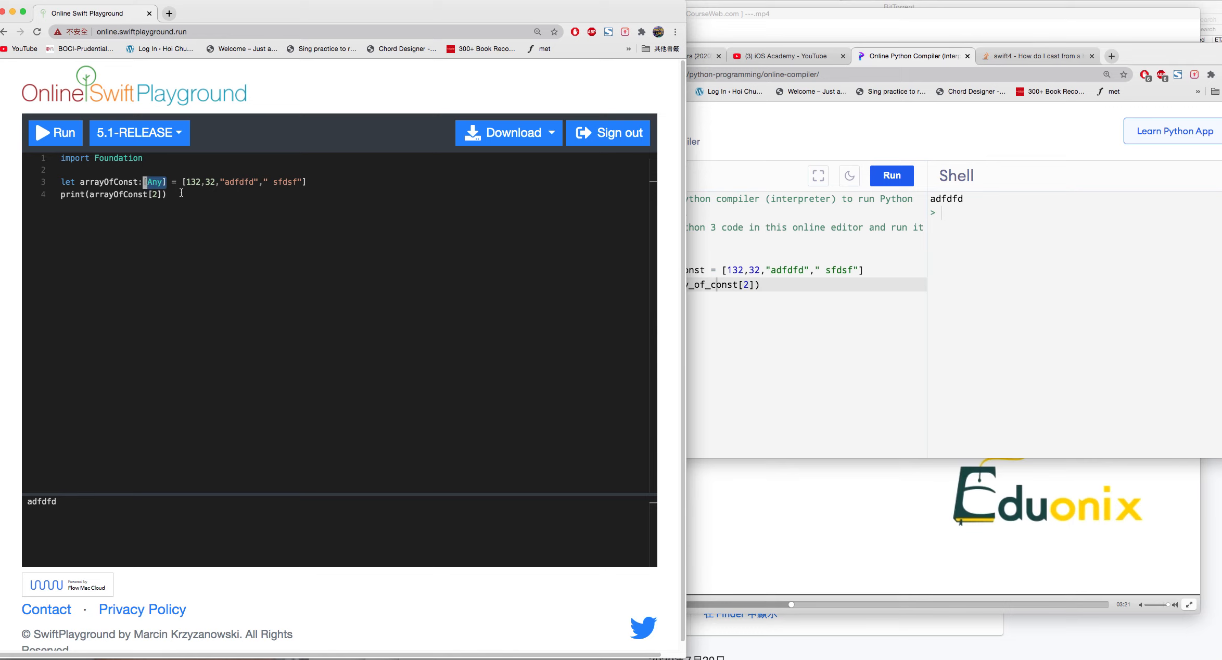
pyautogui.press('Backspace')
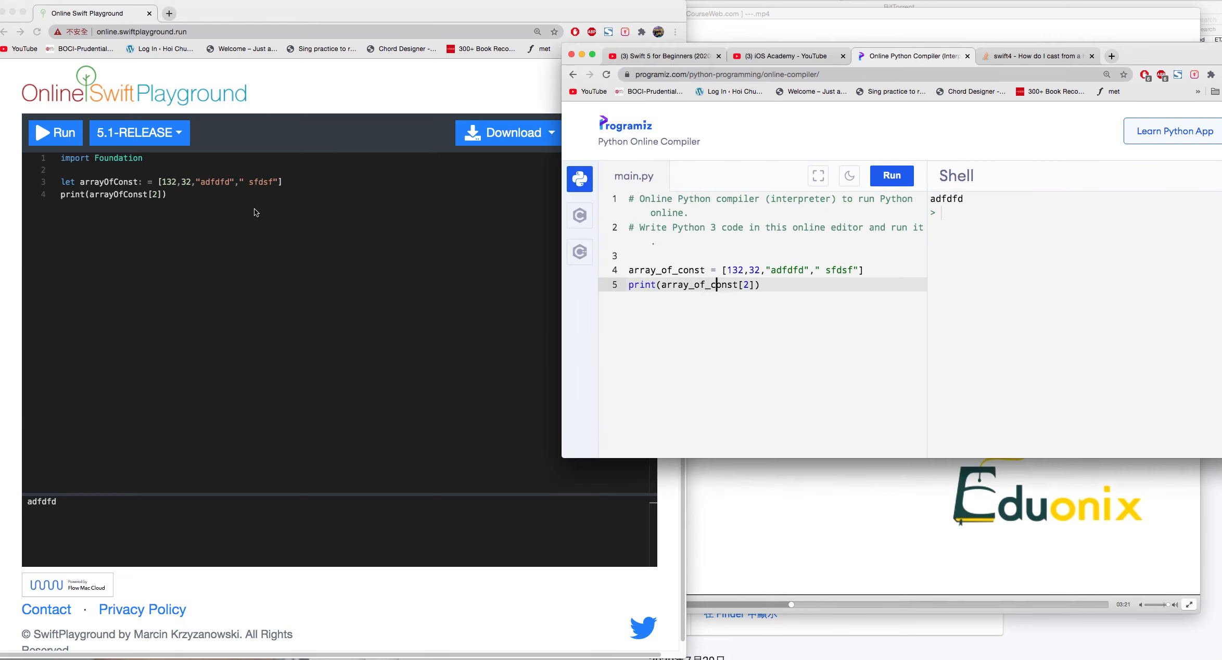
pyautogui.click(55, 132)
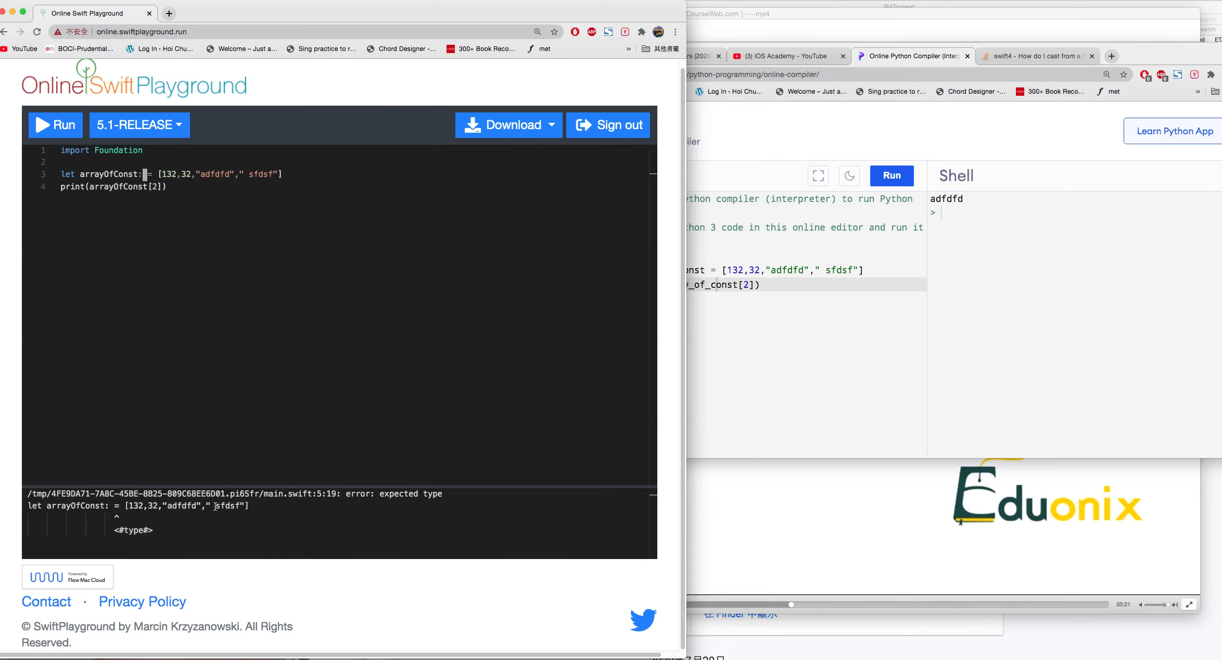
pyautogui.moveTo(319, 387)
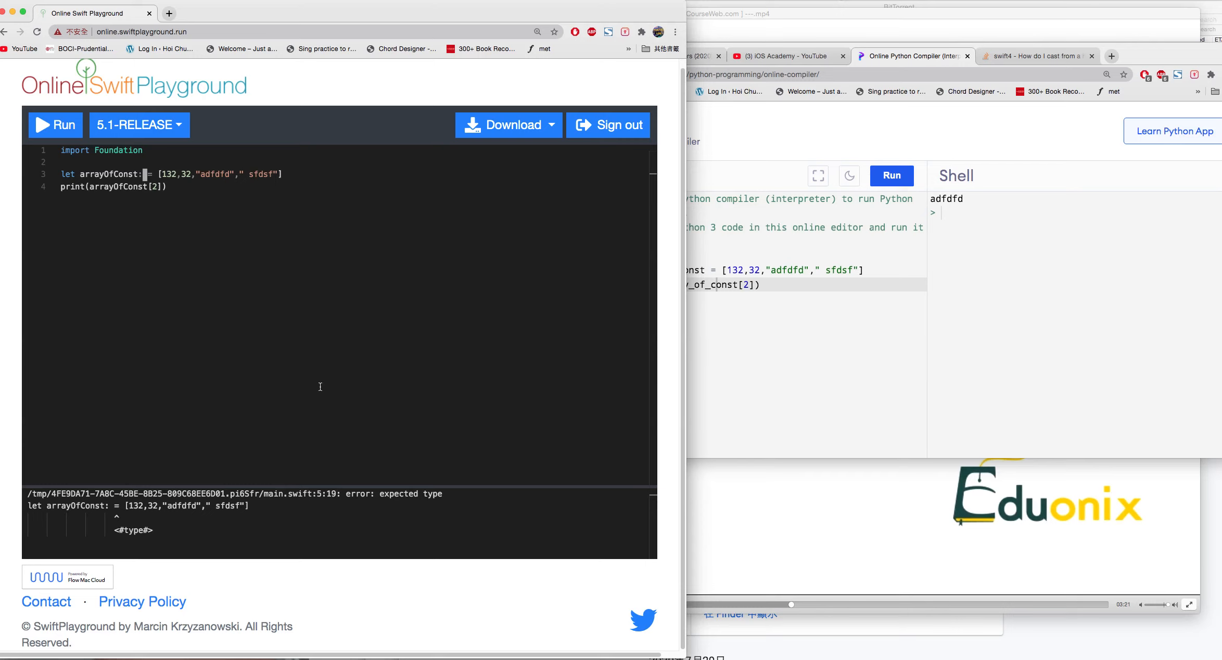
pyautogui.moveTo(254, 321)
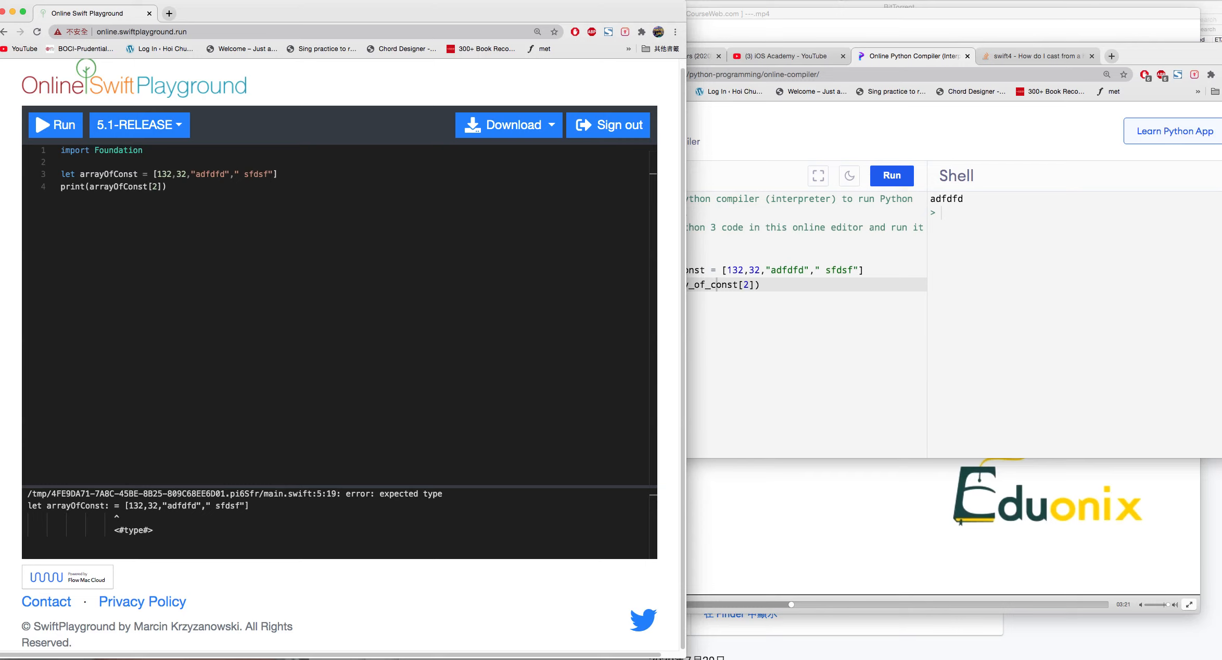
# Run the untyped mixed array and highlight the suggested [Any] in the compiler error.
pyautogui.click(55, 125)
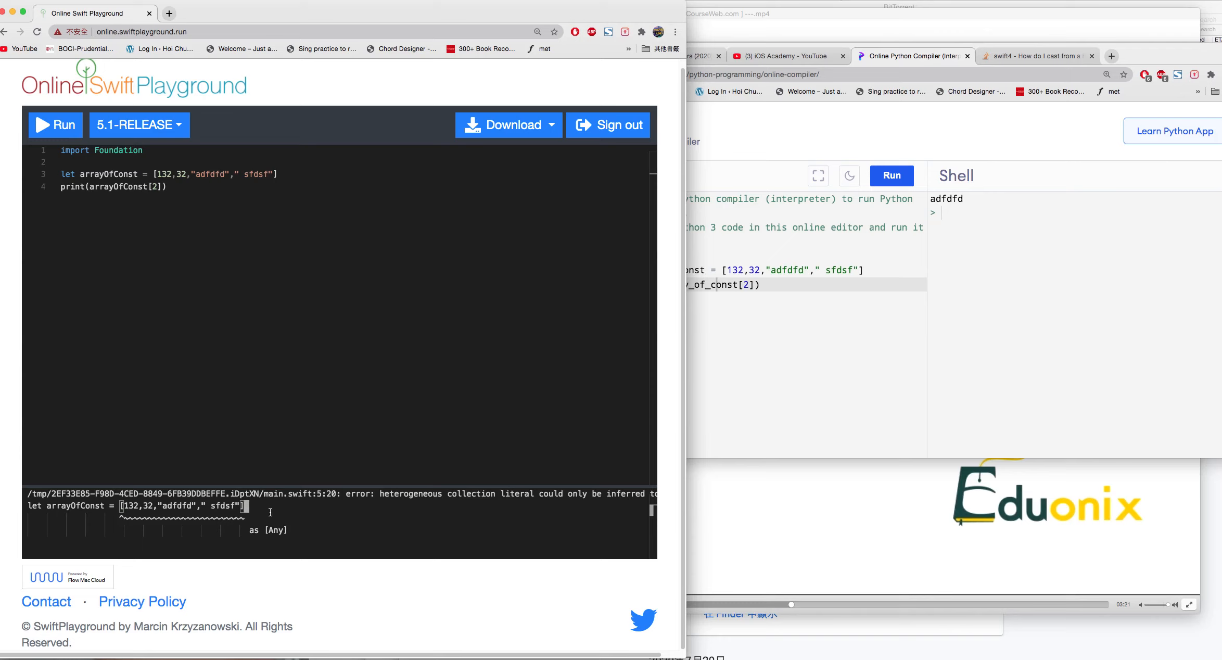
pyautogui.doubleClick(275, 531)
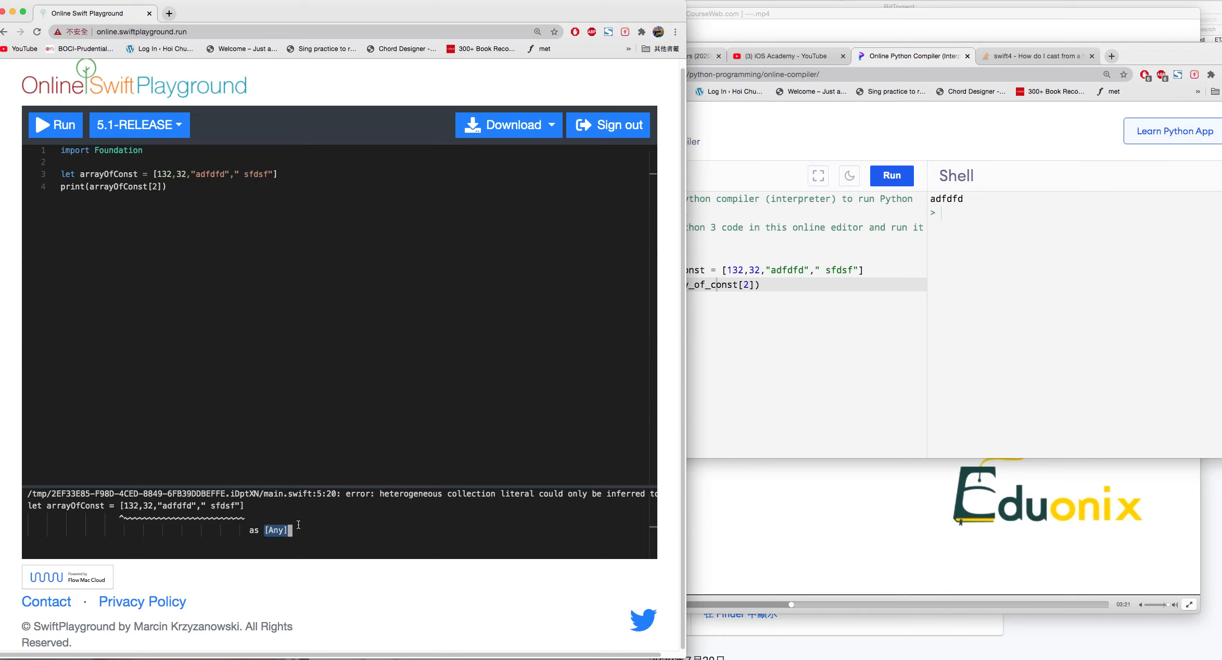
pyautogui.moveTo(142, 172)
pyautogui.write(':[Any')
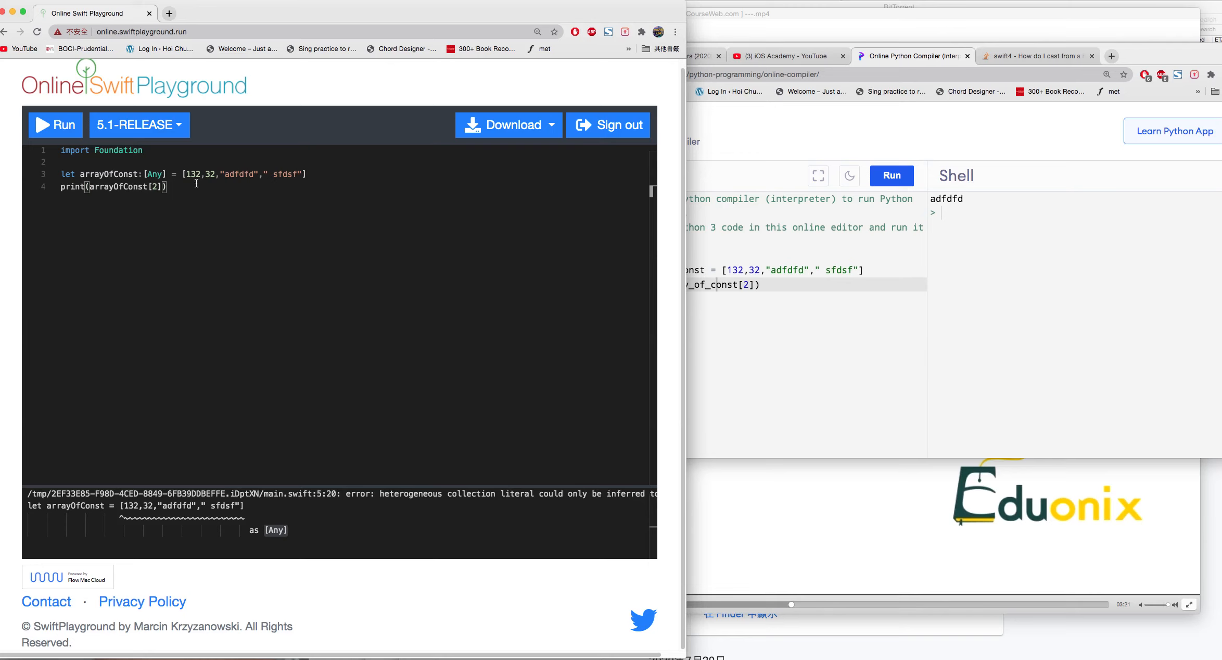
pyautogui.moveTo(197, 196)
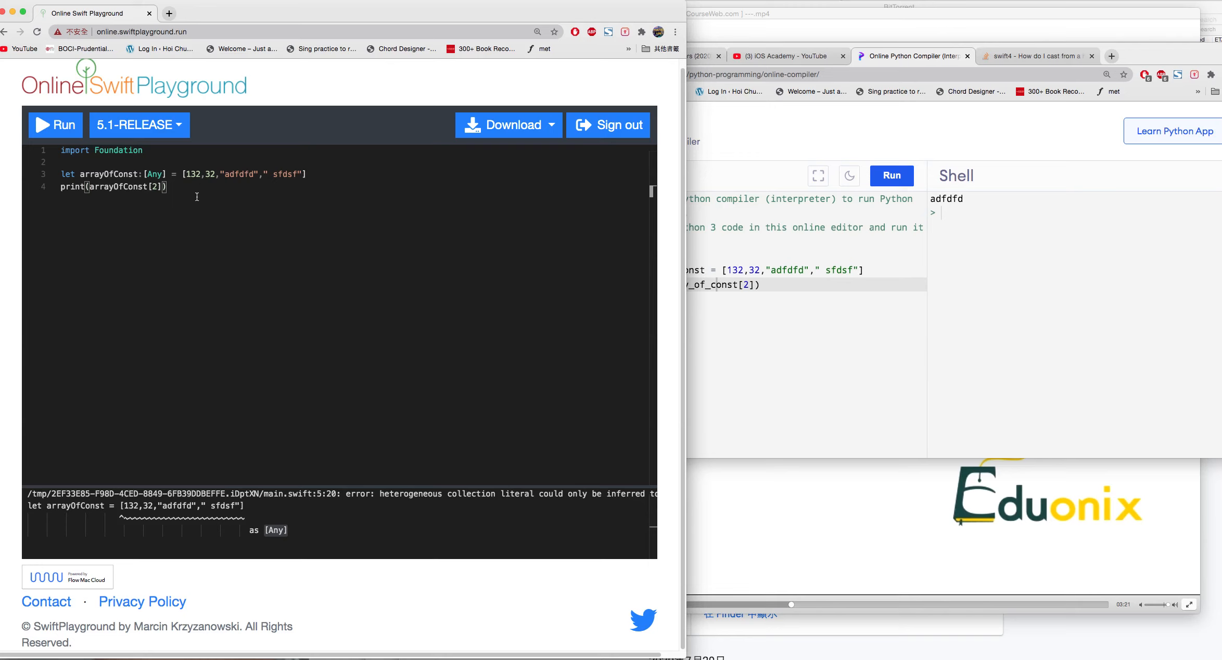
pyautogui.moveTo(179, 181)
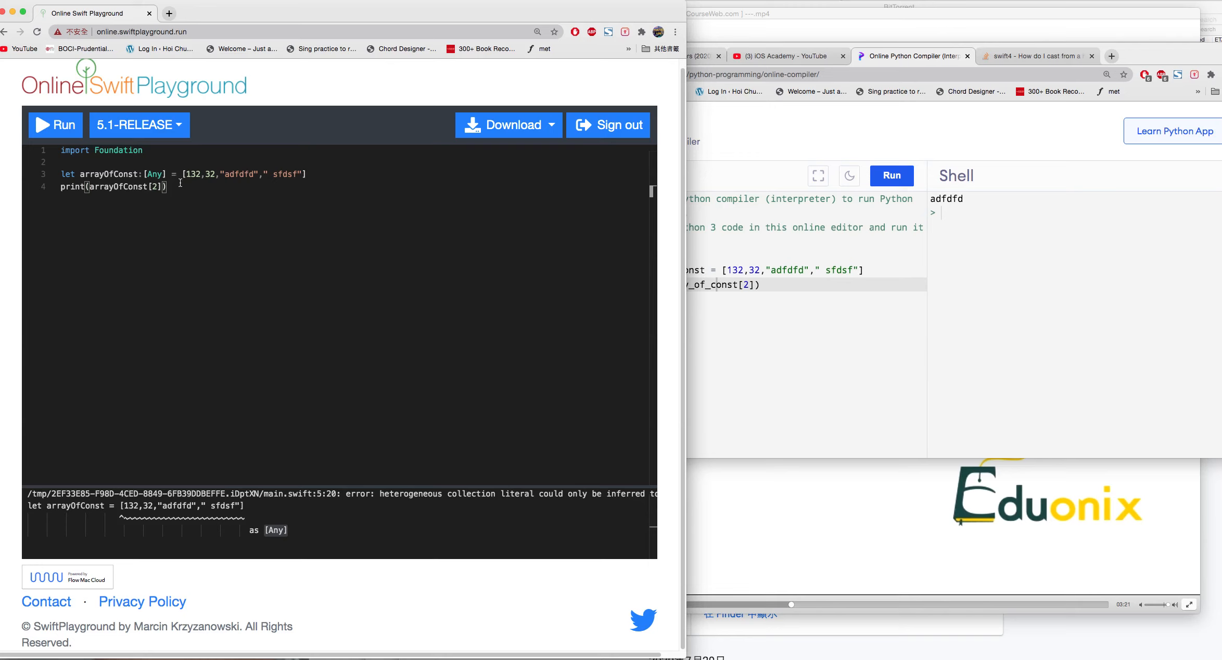